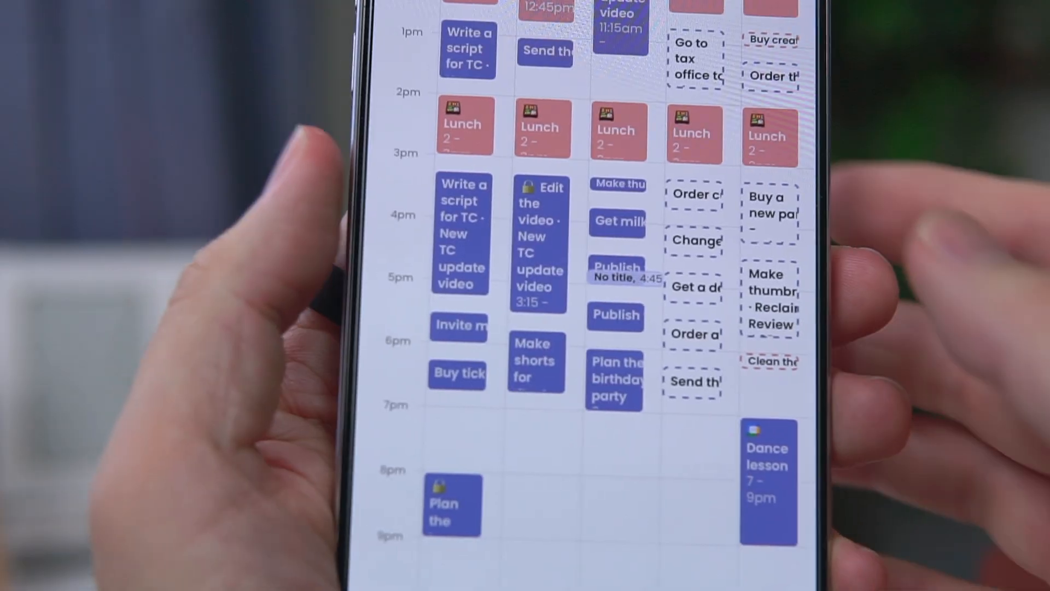
scroll("down", 3)
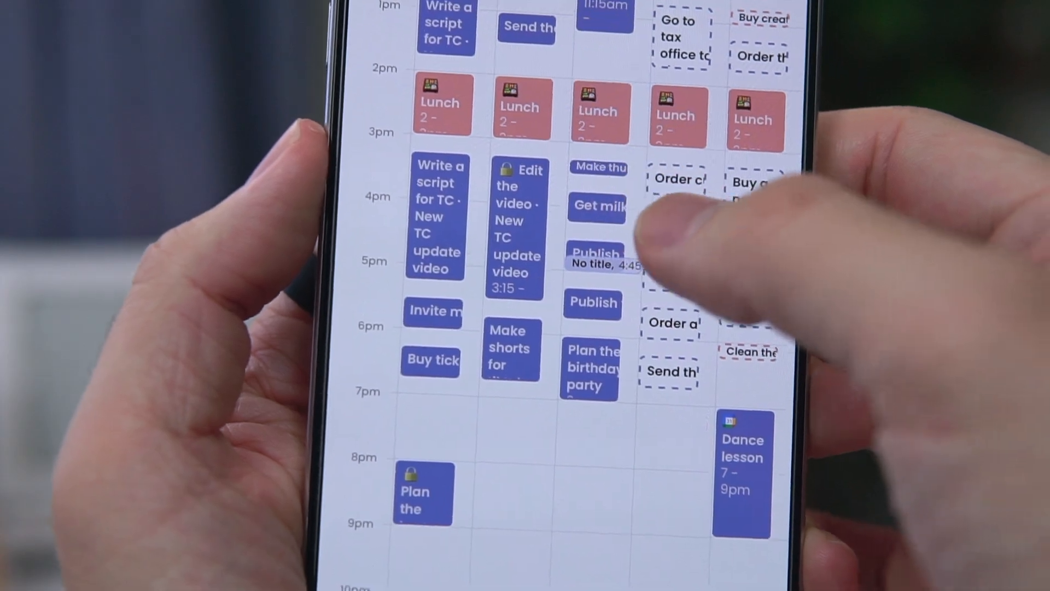